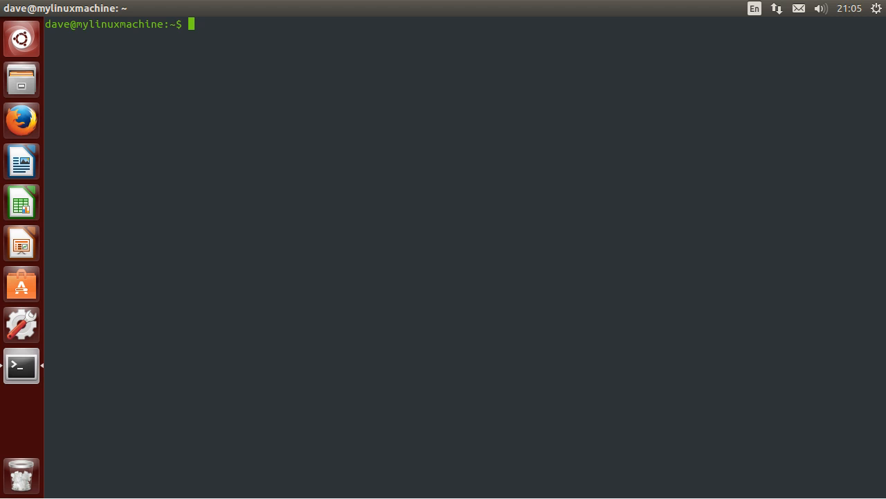
# - Abandon a mistyped command line with Ctrl+C before starting over
pyautogui.write('this')
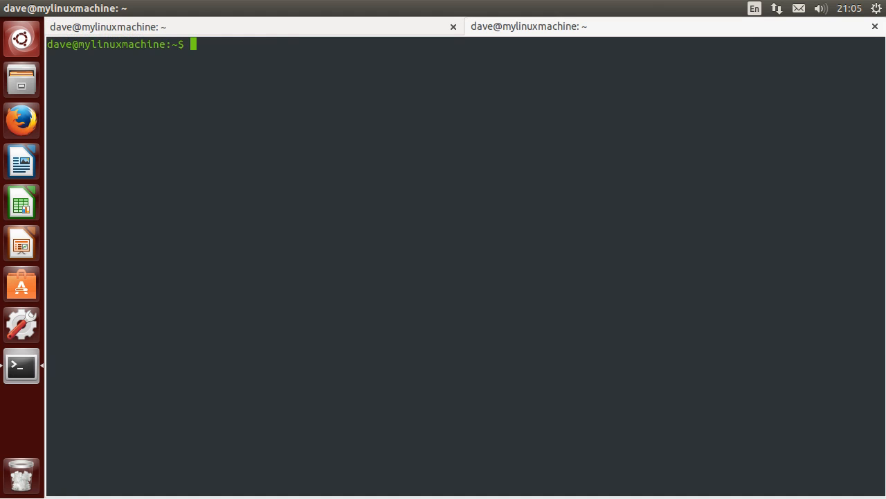
pyautogui.write('tabsssssss')
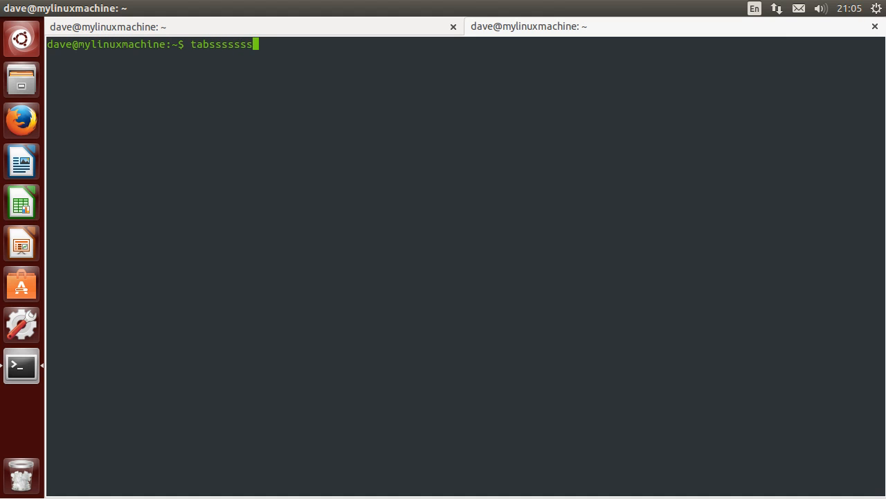
pyautogui.write('this')
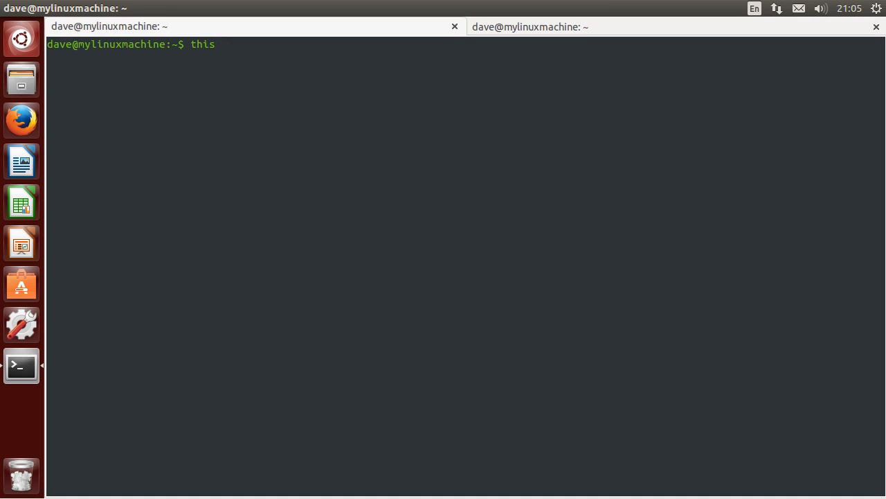
pyautogui.write('absssssss')
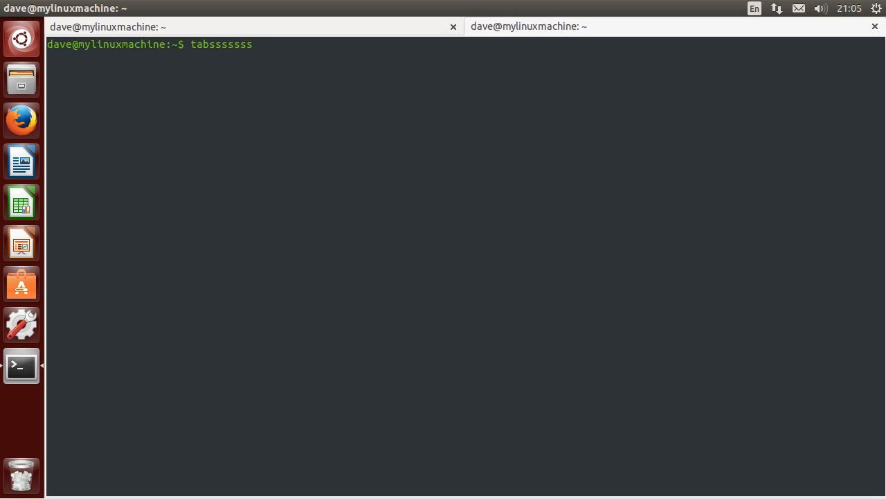
pyautogui.press('ctrl+c')
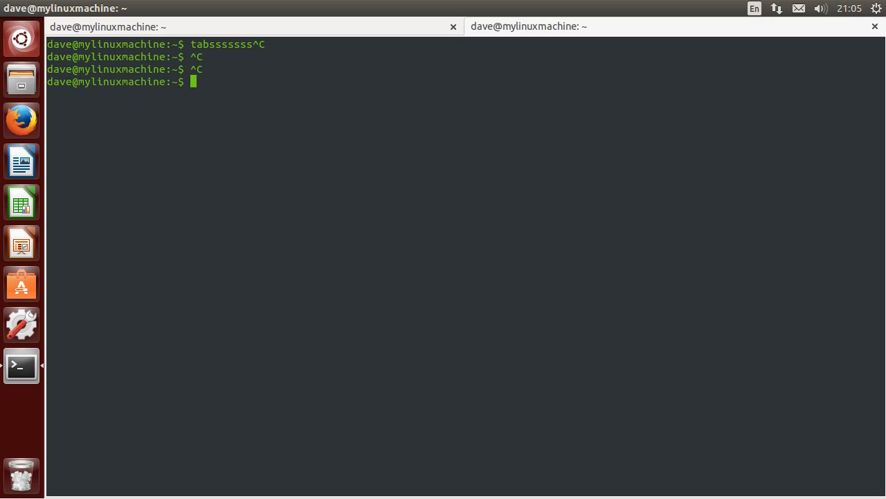
# - Run 'sudo apt-get install i3' and submit the password to authorize it
pyautogui.write('a')
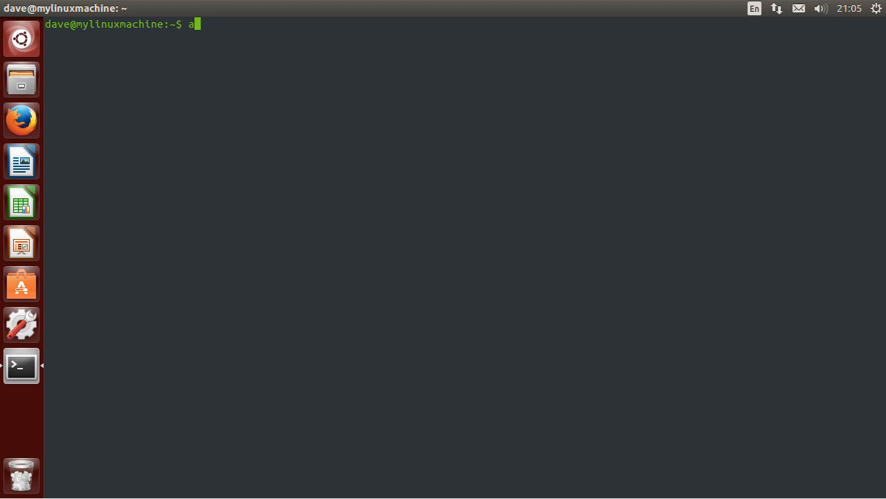
pyautogui.write('pt-get install i3')
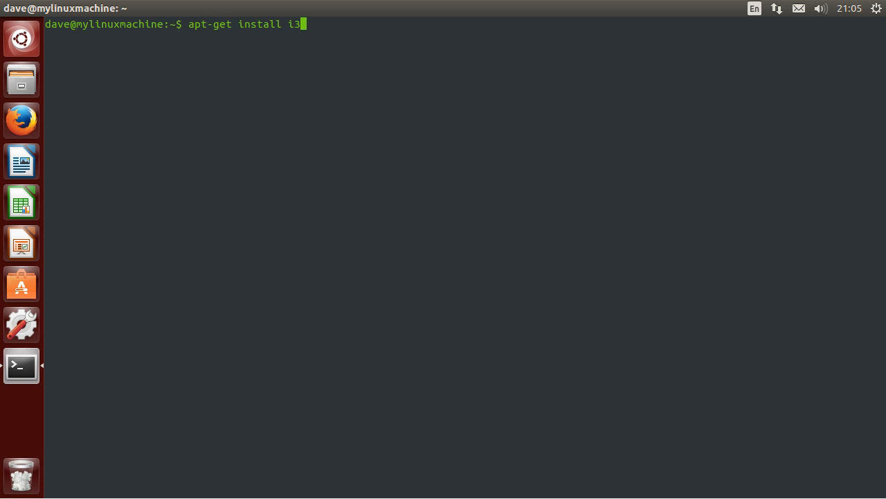
pyautogui.write('sudo')
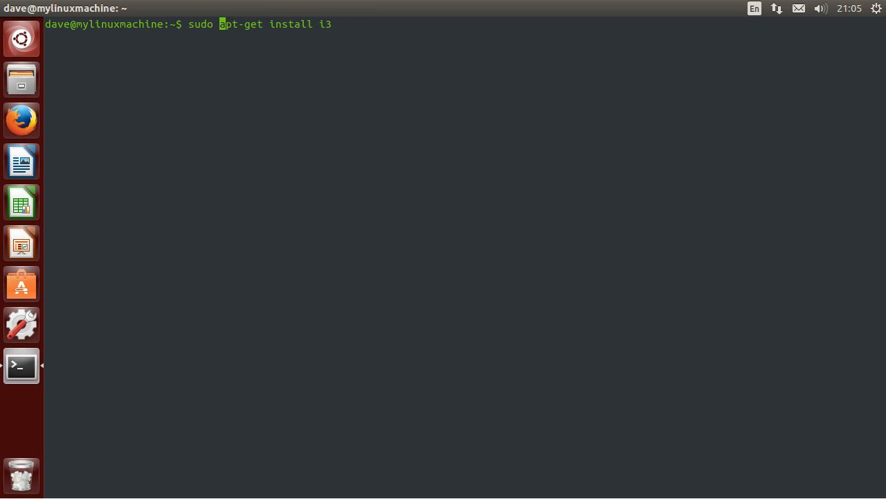
pyautogui.press('Return')
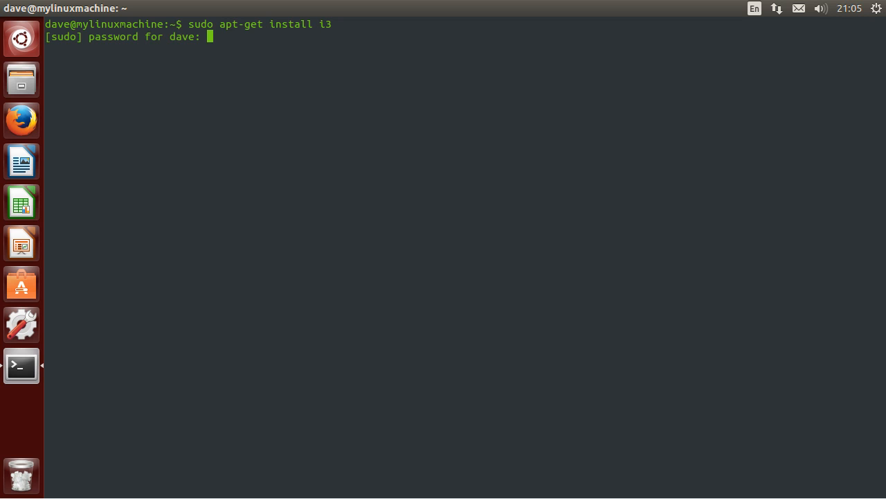
pyautogui.press('Return')
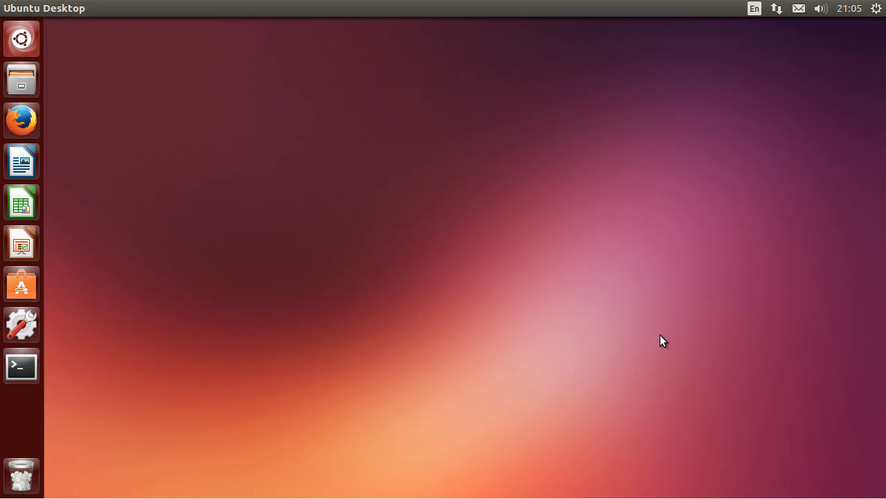
# - Log out of the Unity session via the gear menu and confirm Log Out
pyautogui.click(875, 9)
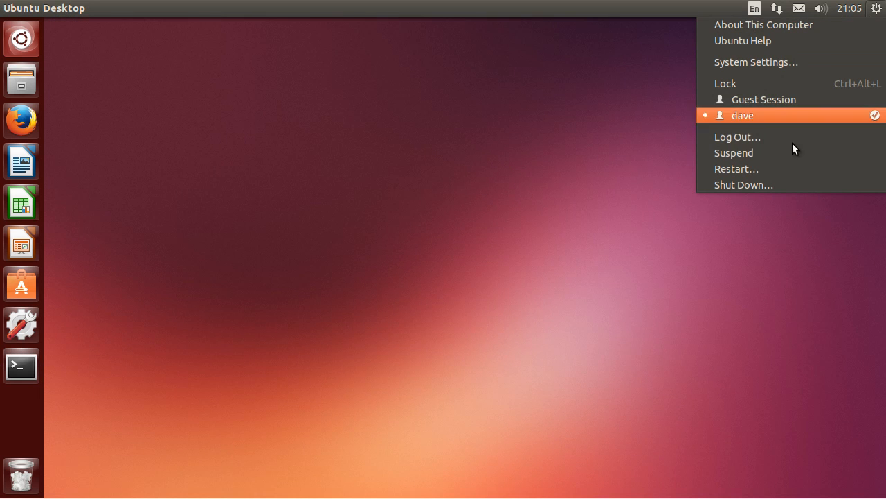
pyautogui.click(736, 137)
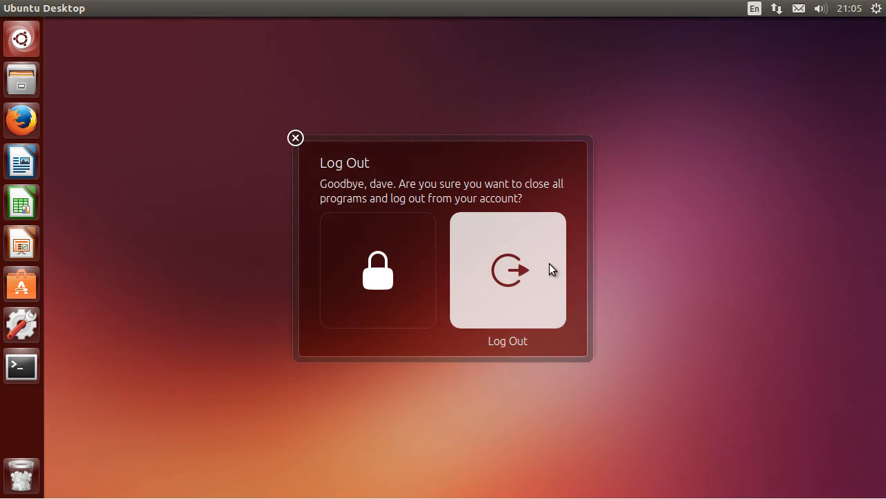
pyautogui.click(507, 268)
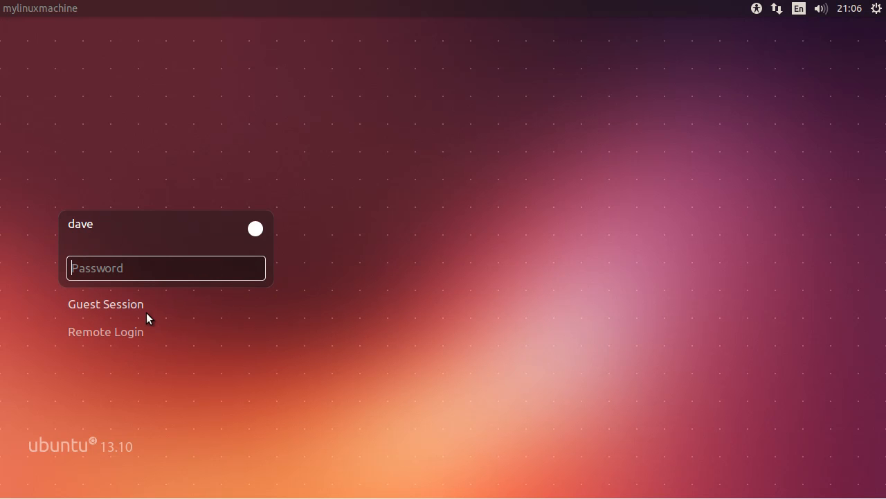
pyautogui.moveTo(165, 275)
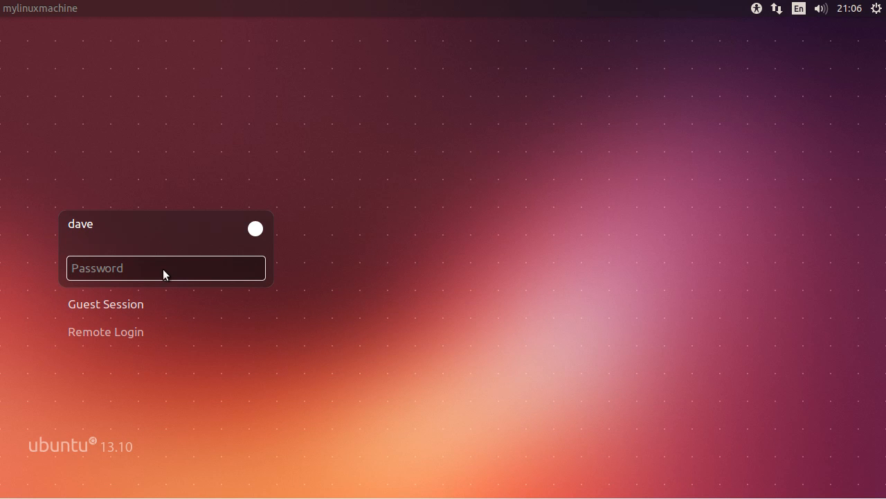
pyautogui.moveTo(380, 257)
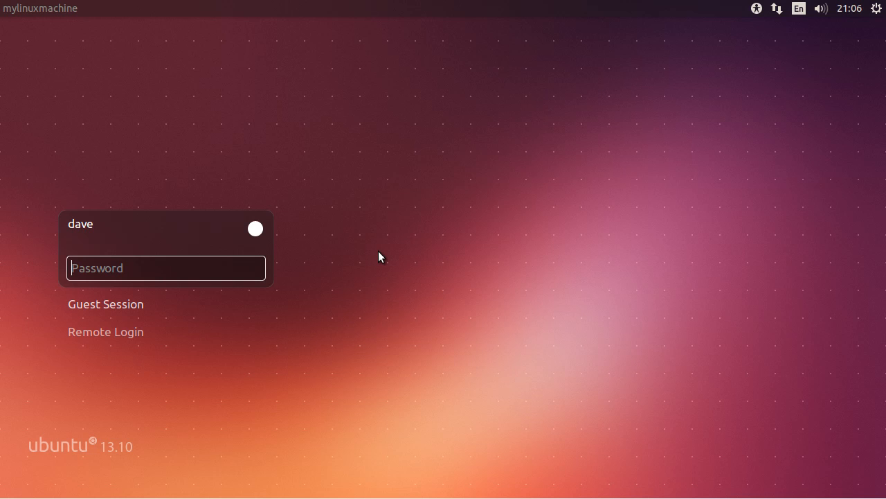